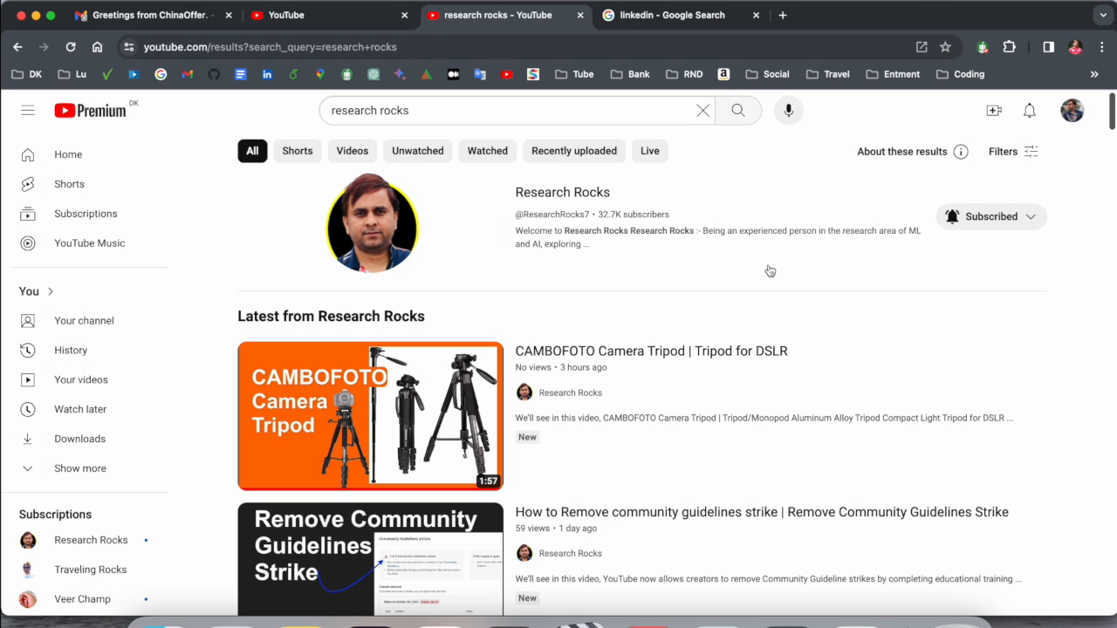
# Open the Research Rocks YouTube channel, then switch to the LinkedIn tab.
pyautogui.click(562, 192)
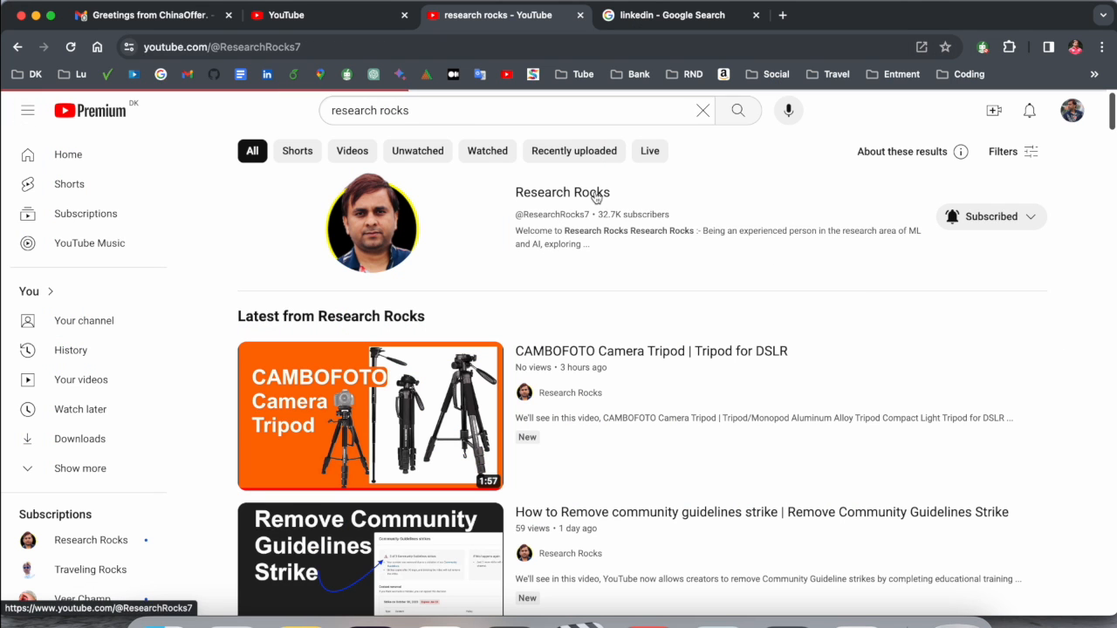
pyautogui.click(672, 14)
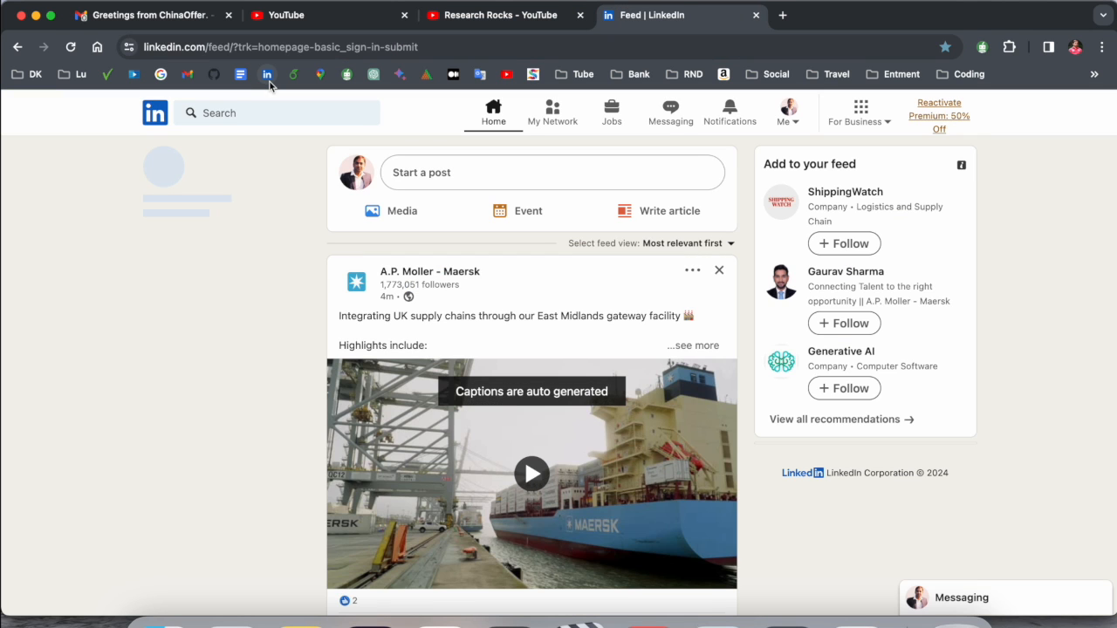
pyautogui.click(960, 598)
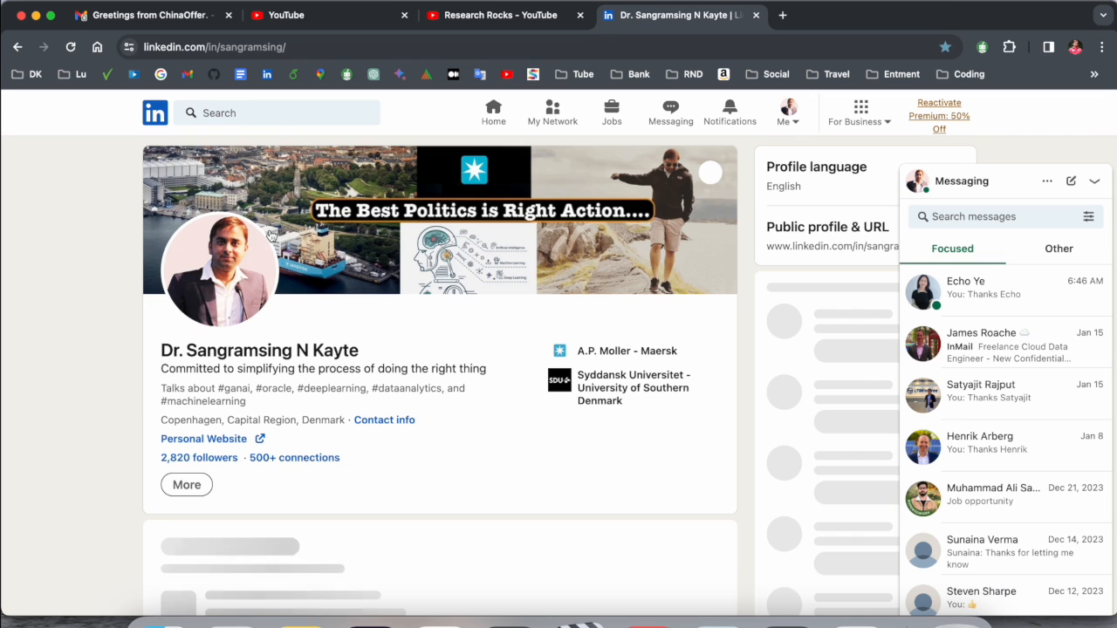
pyautogui.scroll(-3)
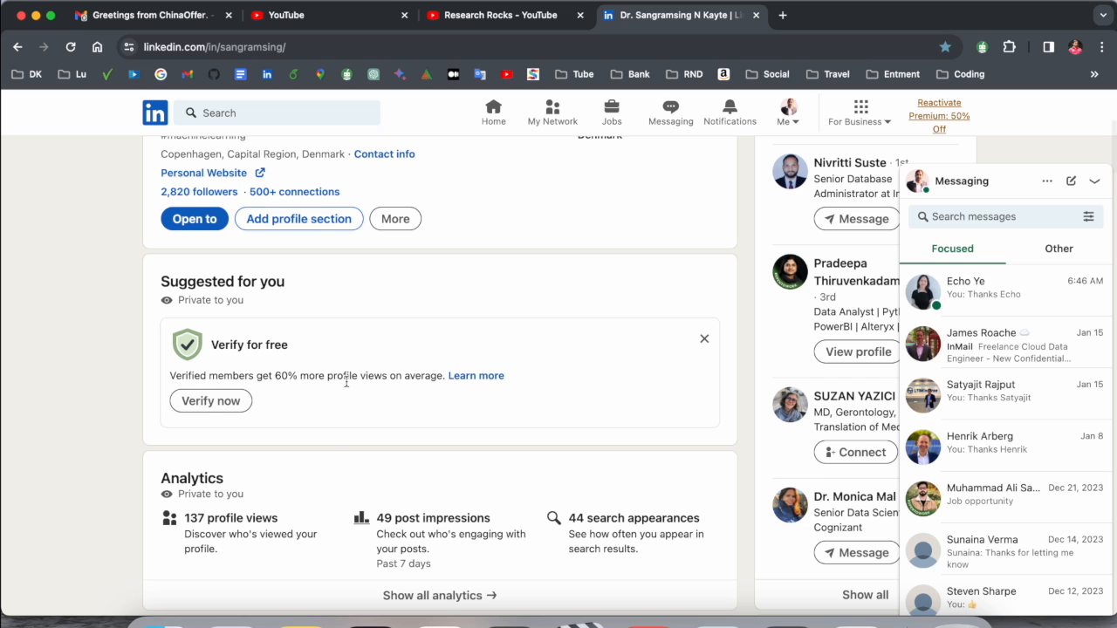
pyautogui.moveTo(346, 387)
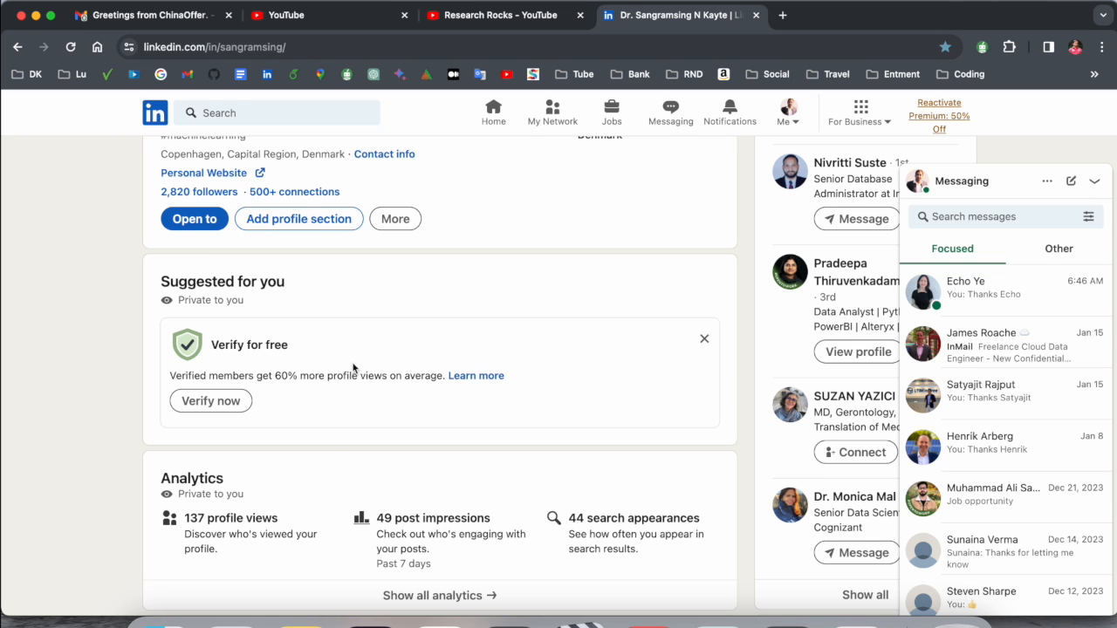
pyautogui.moveTo(211, 400)
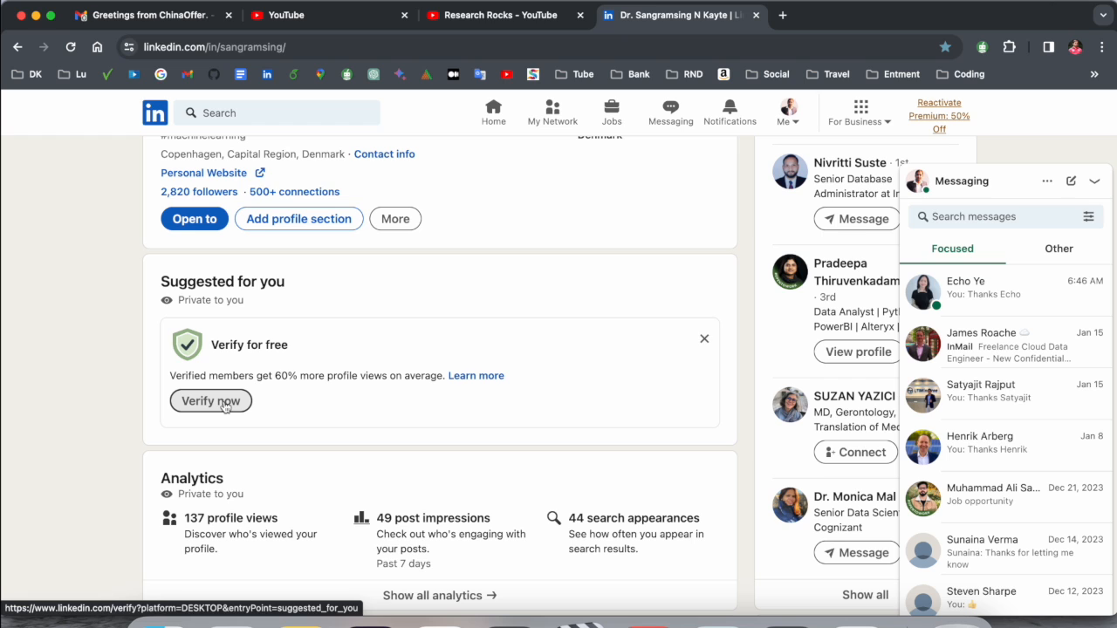
pyautogui.moveTo(225, 406)
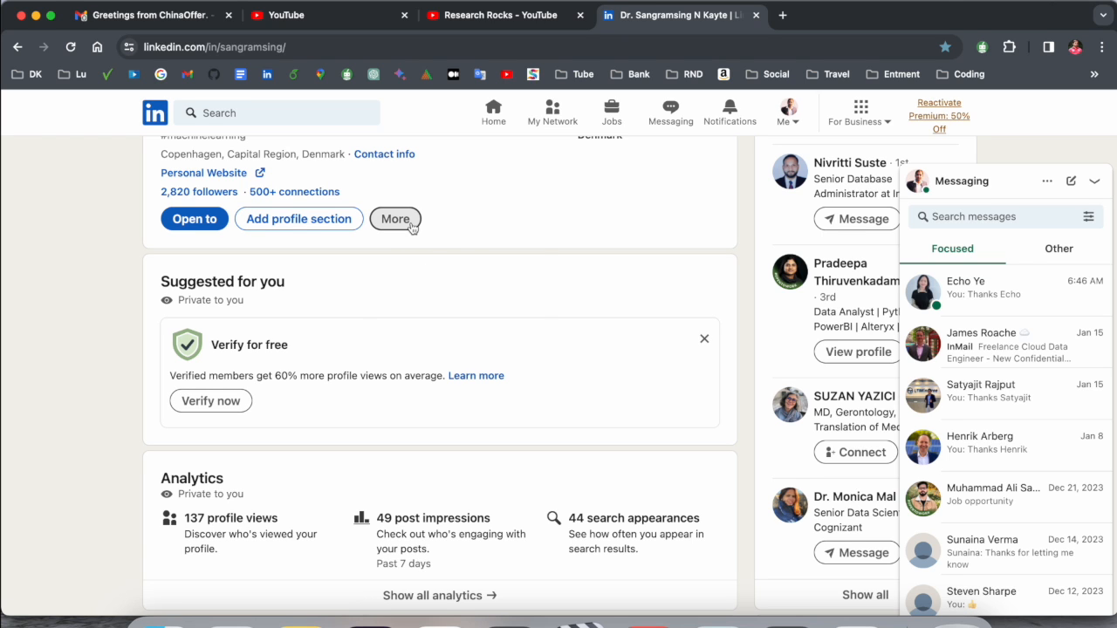
# Under More, open About this profile and choose Get verified for A.P. Moller - Maersk.
pyautogui.click(396, 219)
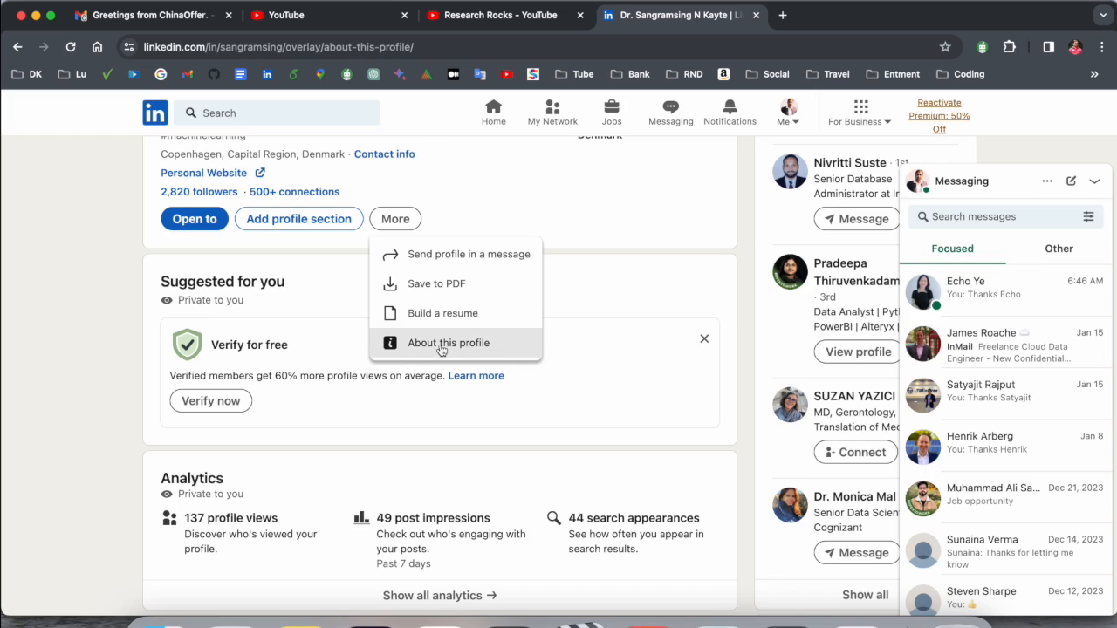
pyautogui.click(448, 342)
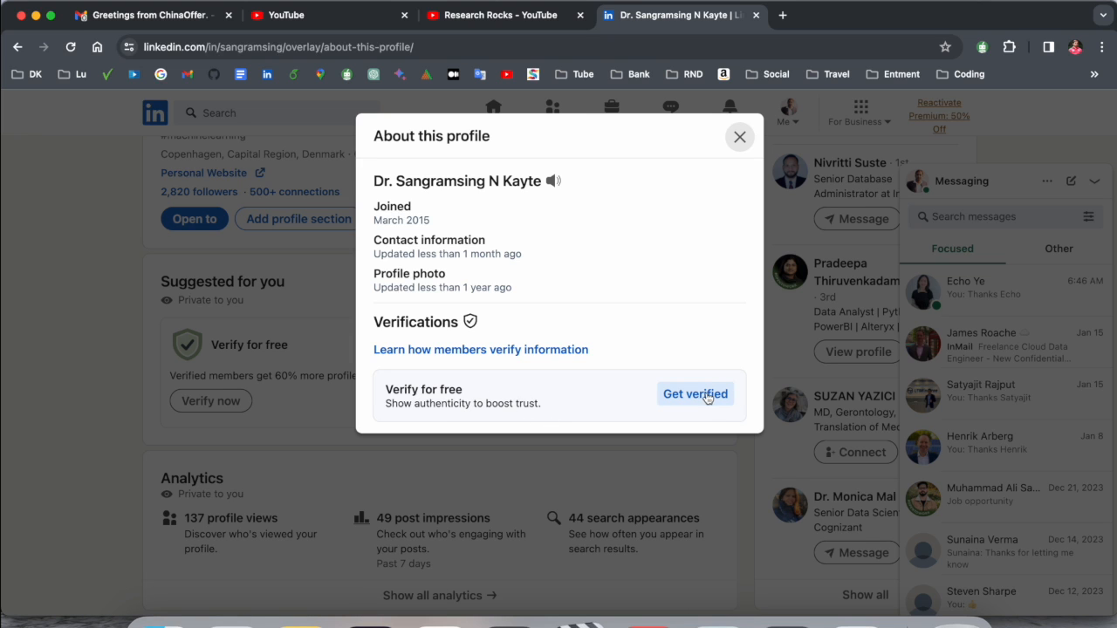
pyautogui.click(694, 394)
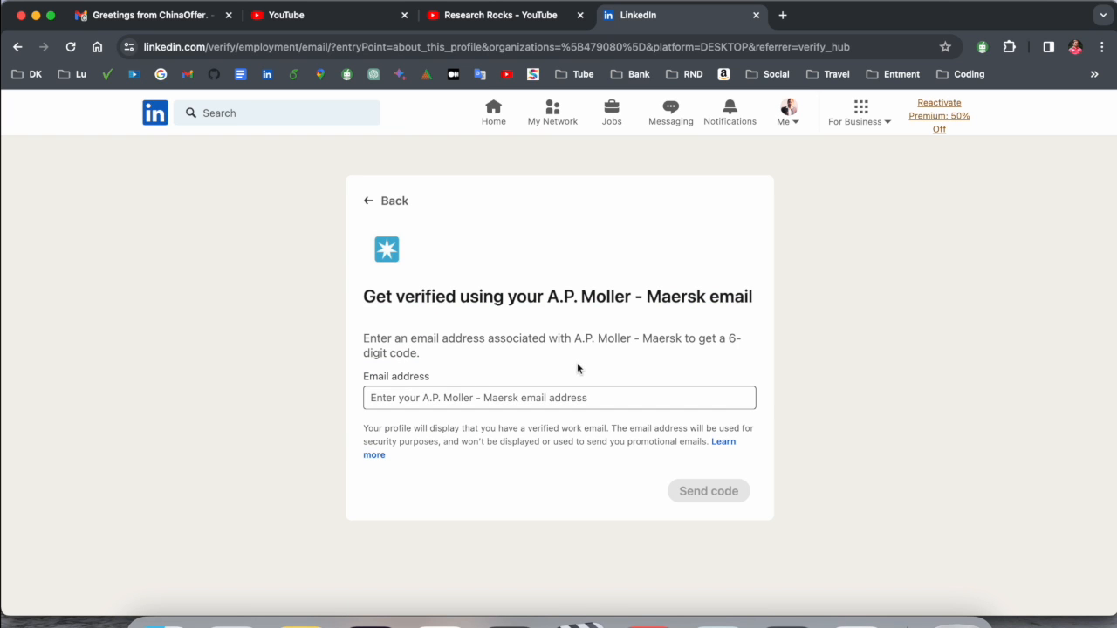
pyautogui.click(559, 397)
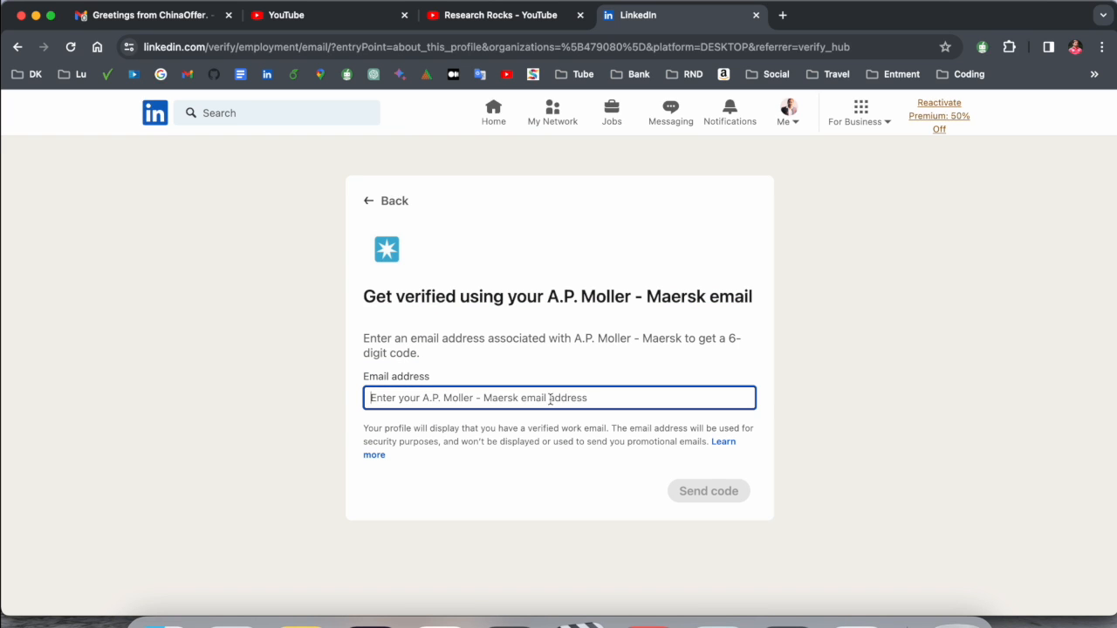
pyautogui.click(708, 490)
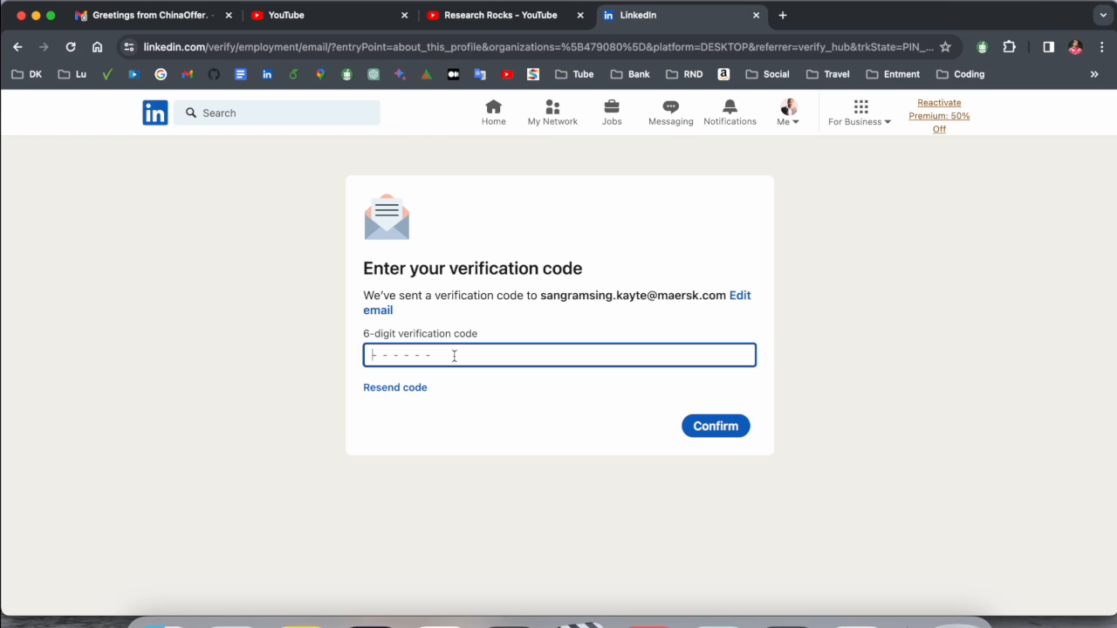
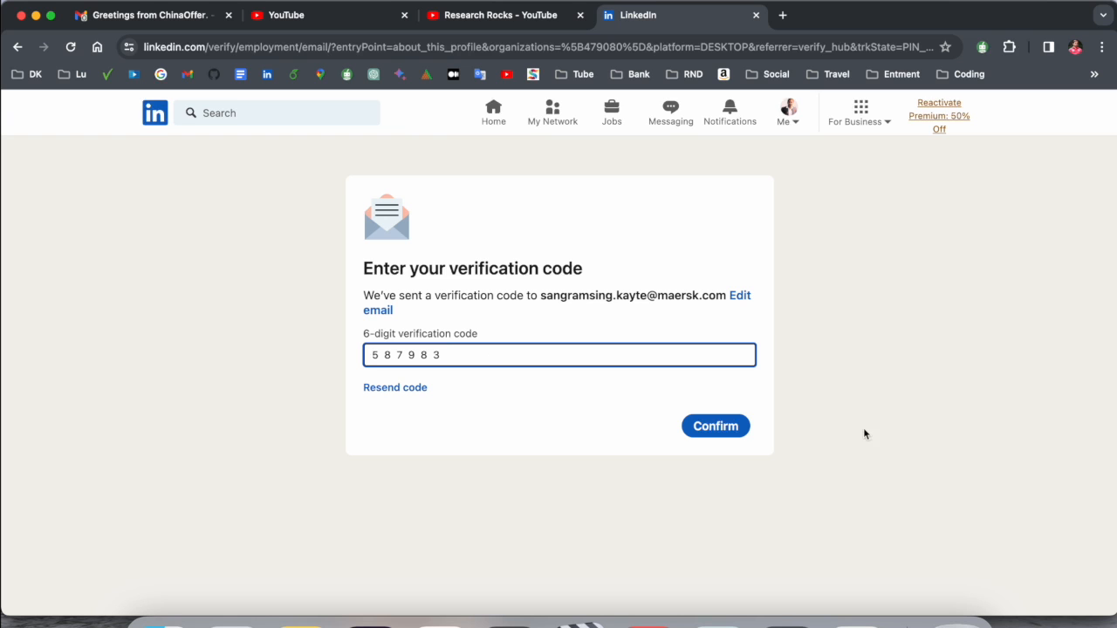
pyautogui.click(715, 426)
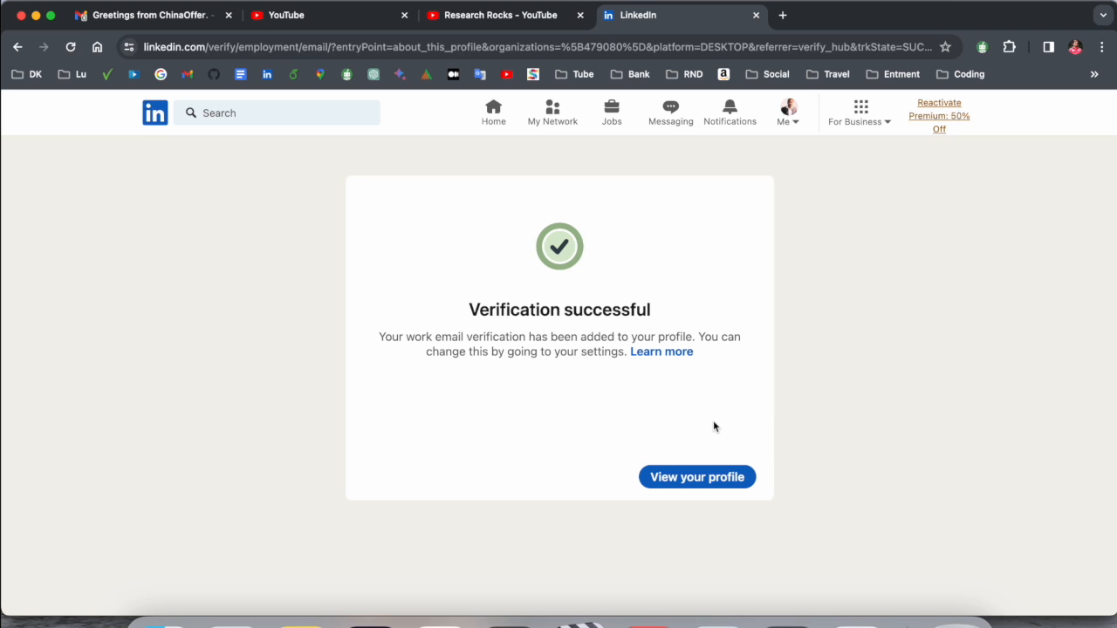
pyautogui.moveTo(697, 478)
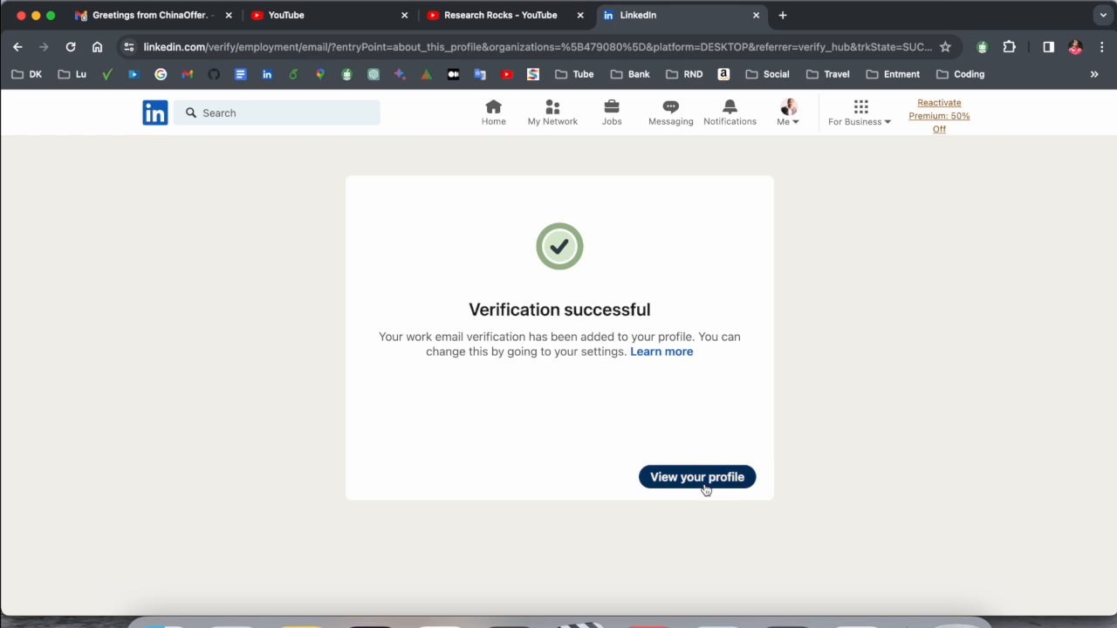
pyautogui.click(696, 477)
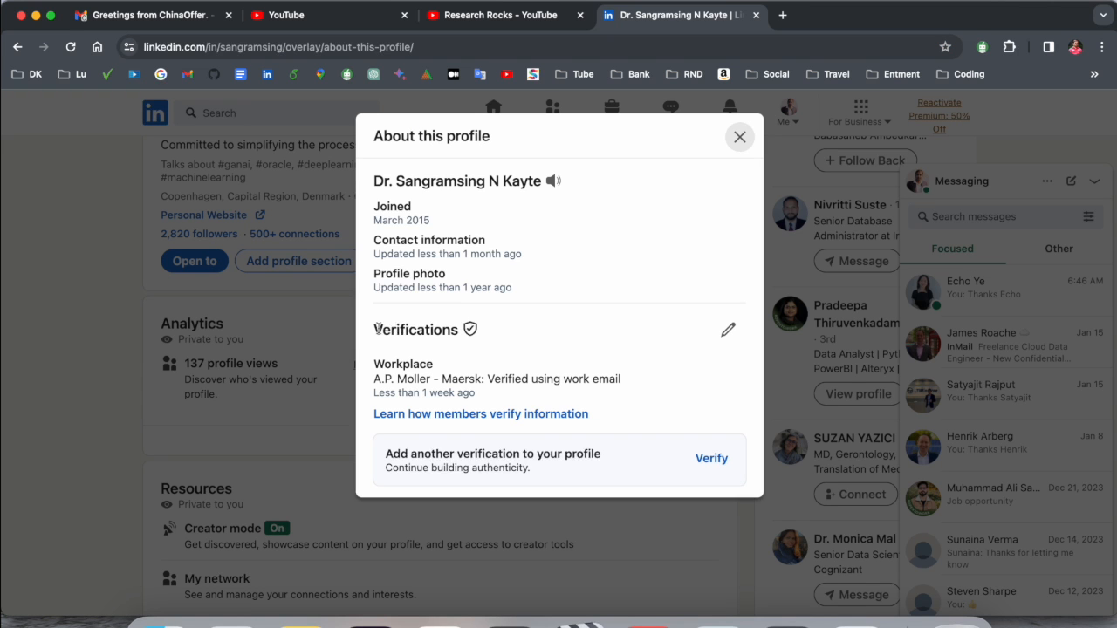
# Review the Verifications section, open the verification options overview, then go to Home.
pyautogui.doubleClick(415, 329)
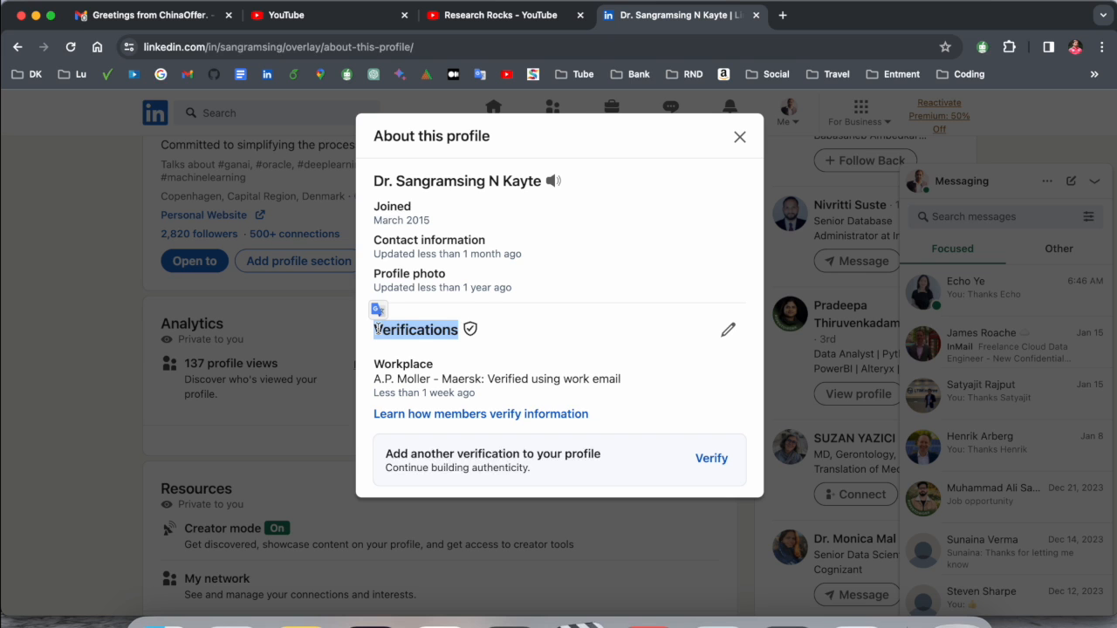
pyautogui.click(711, 458)
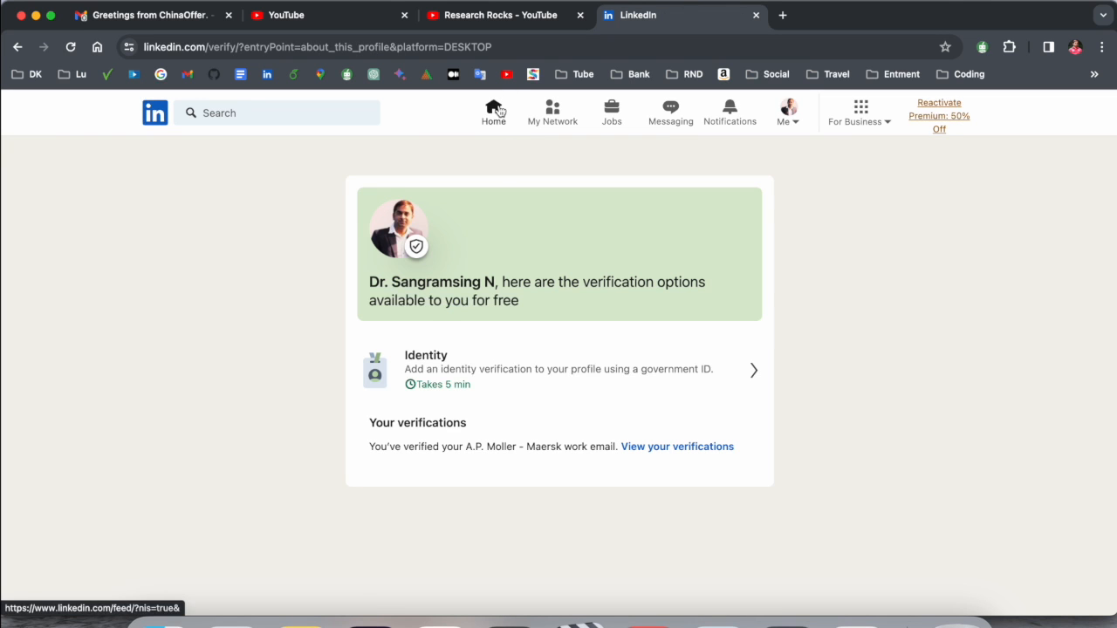
pyautogui.click(493, 107)
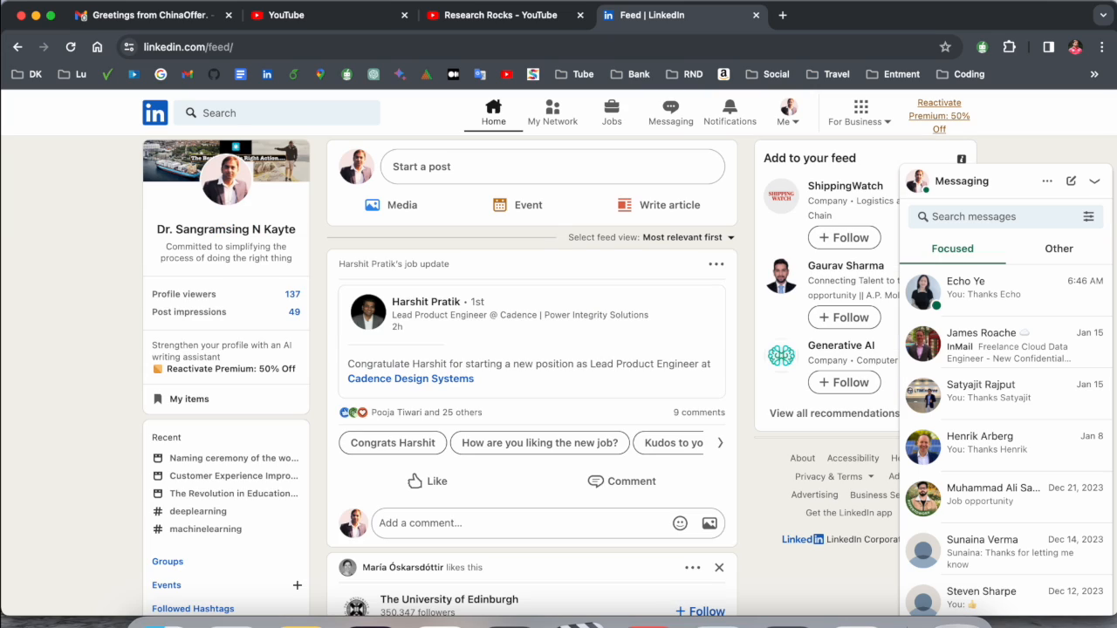